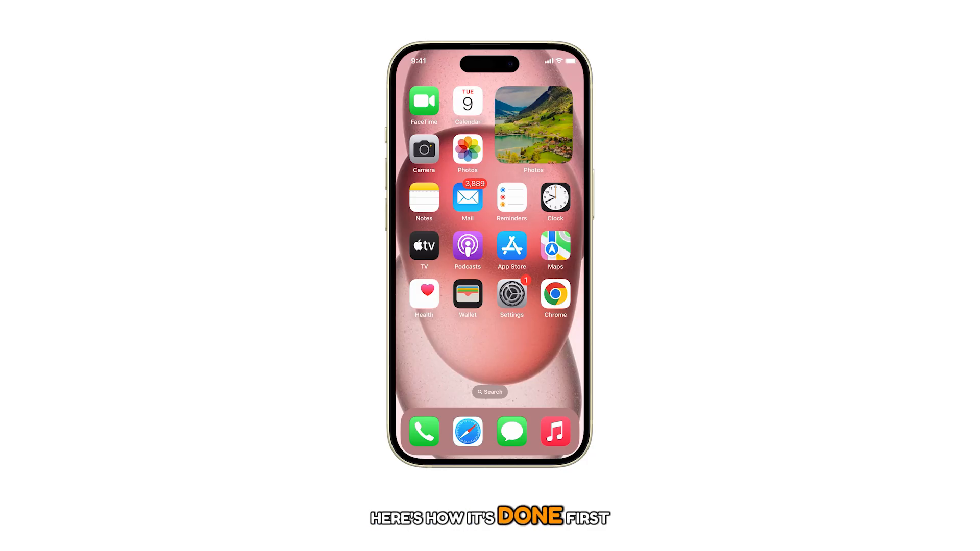
# Step: Navigate from the Home Screen through Settings and Privacy & Security to the Microphone page
pyautogui.click(511, 294)
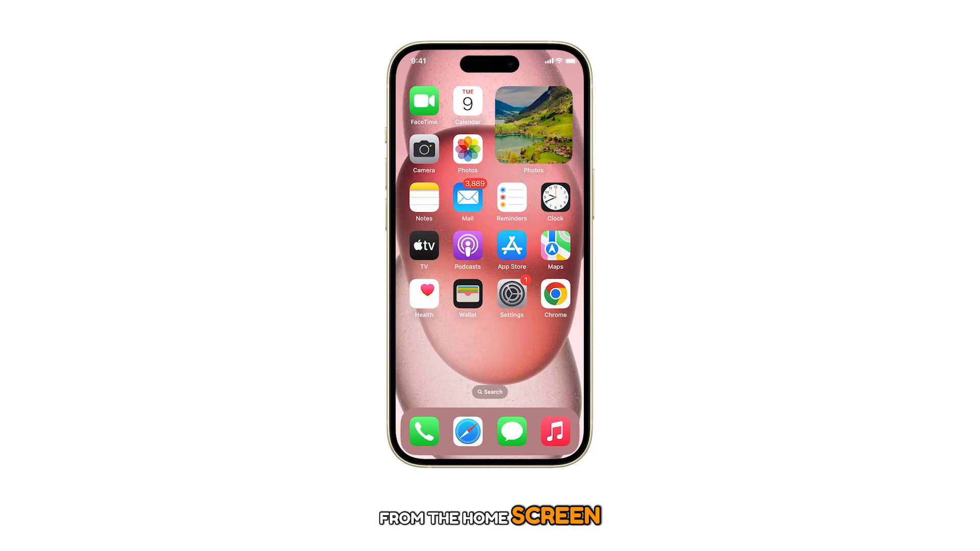
pyautogui.click(512, 296)
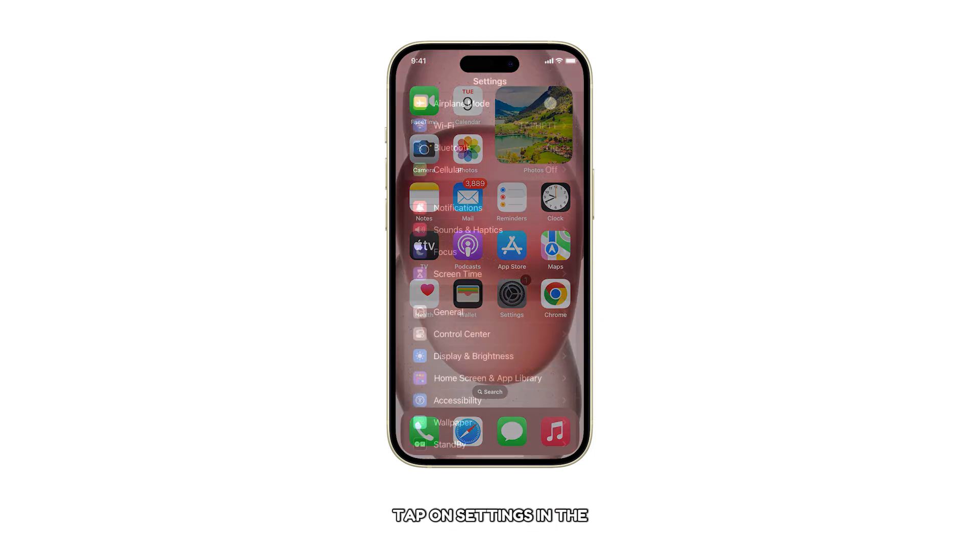
pyautogui.click(512, 296)
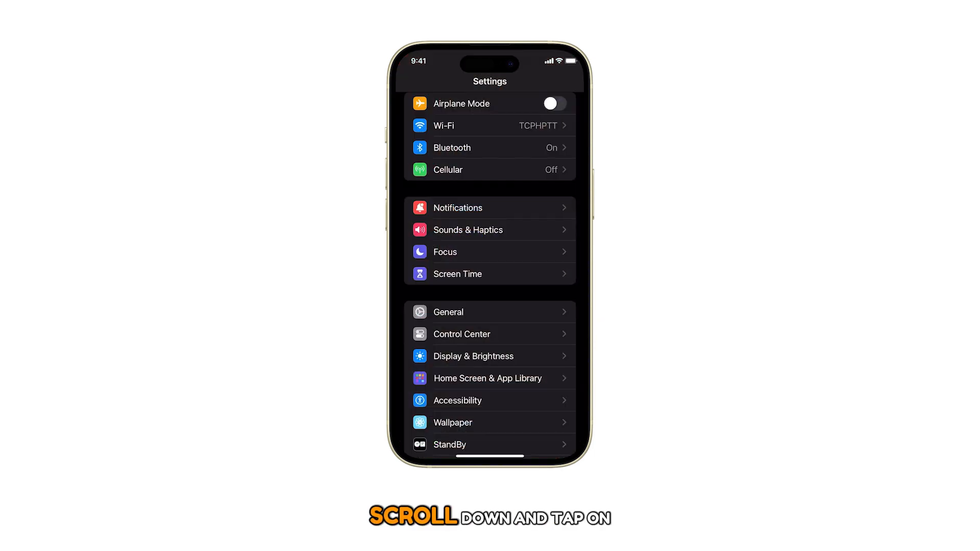
pyautogui.scroll(-3)
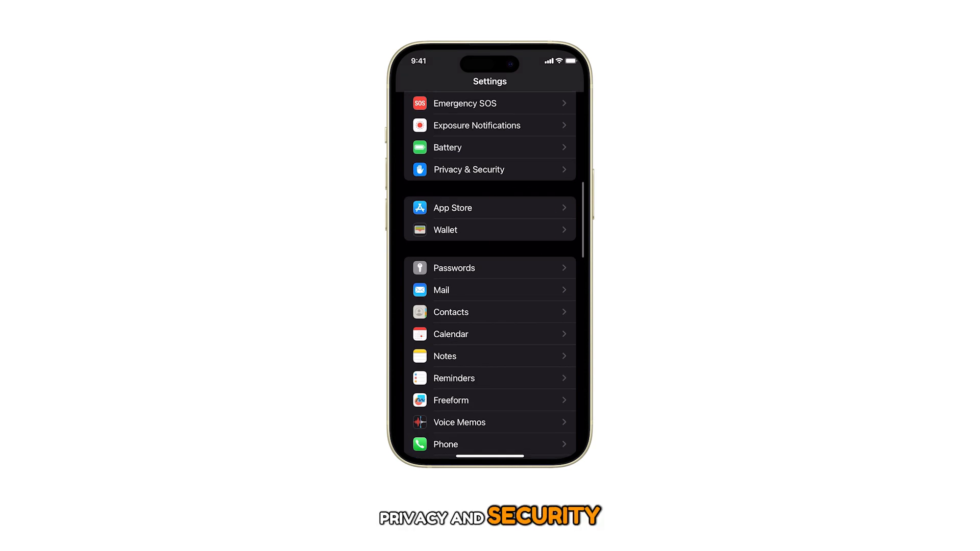
pyautogui.click(468, 170)
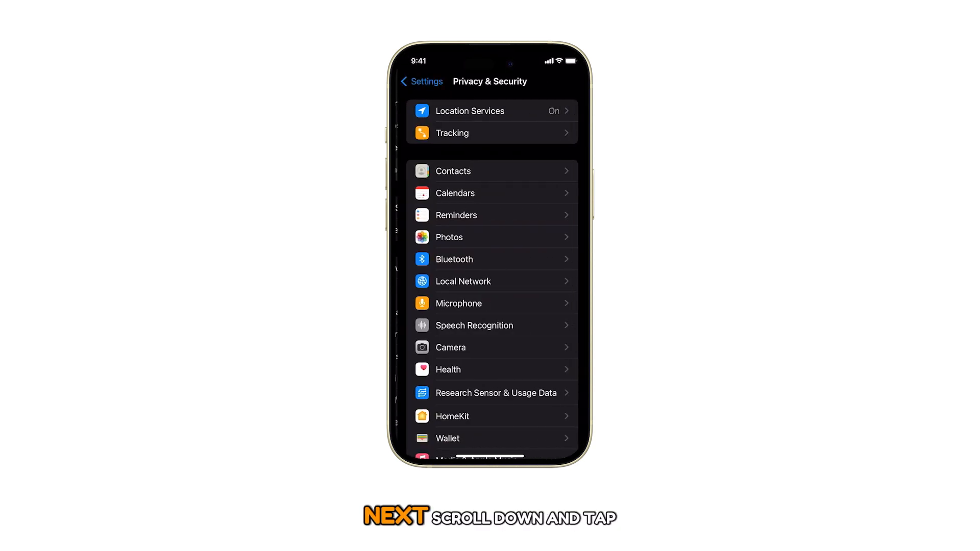
pyautogui.scroll(-3)
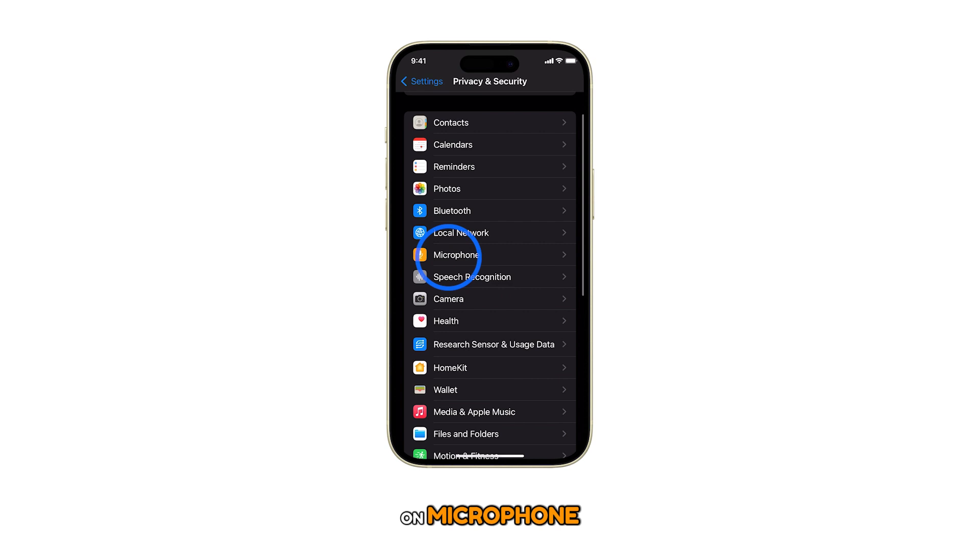
pyautogui.click(462, 254)
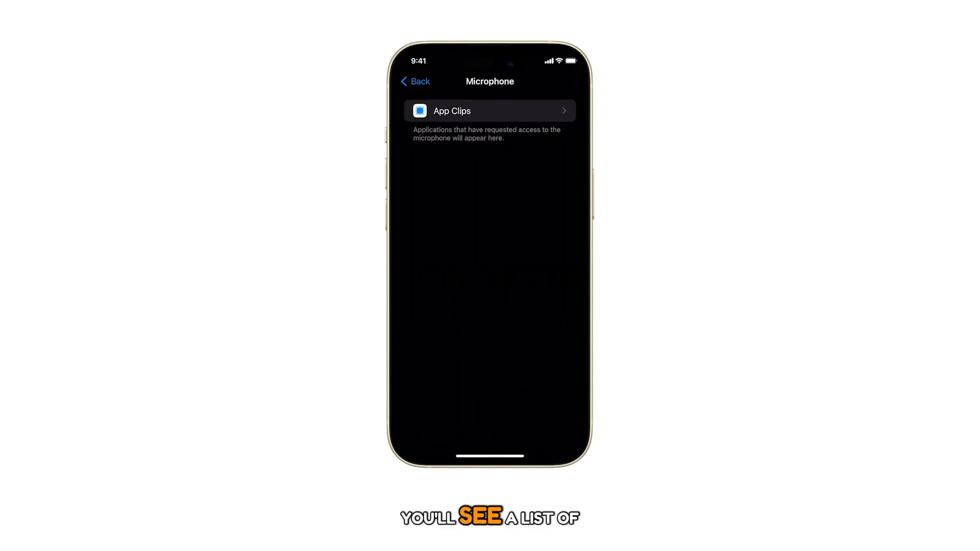
# Step: Check which App Clips have microphone access, then return to the Microphone list
pyautogui.click(489, 110)
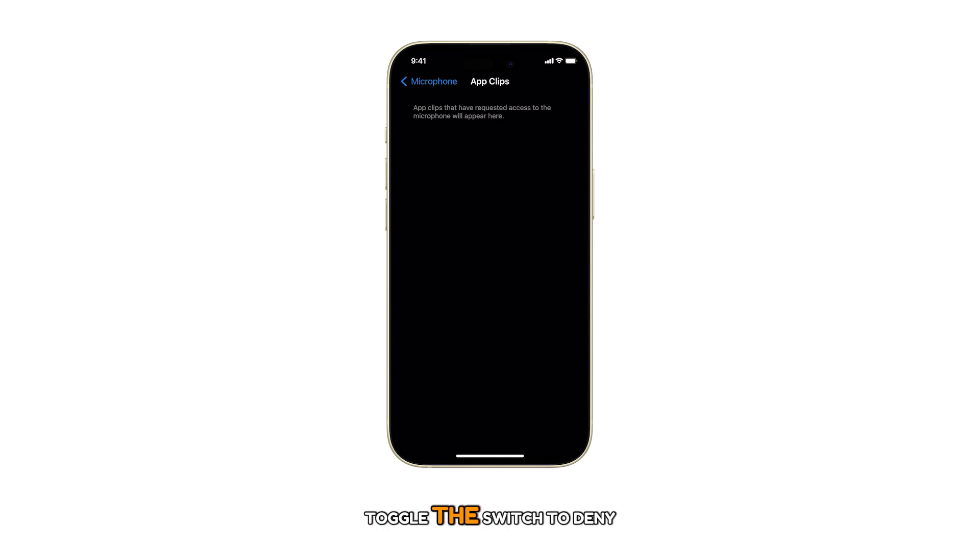
pyautogui.click(427, 82)
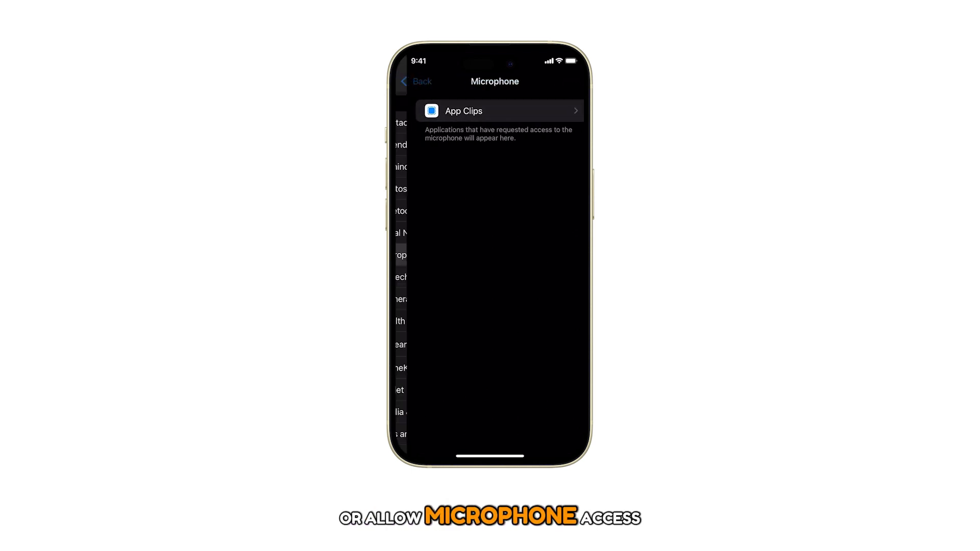
# Step: Return to the Home Screen, reopen Settings and land on the Privacy & Security overview
pyautogui.click(417, 81)
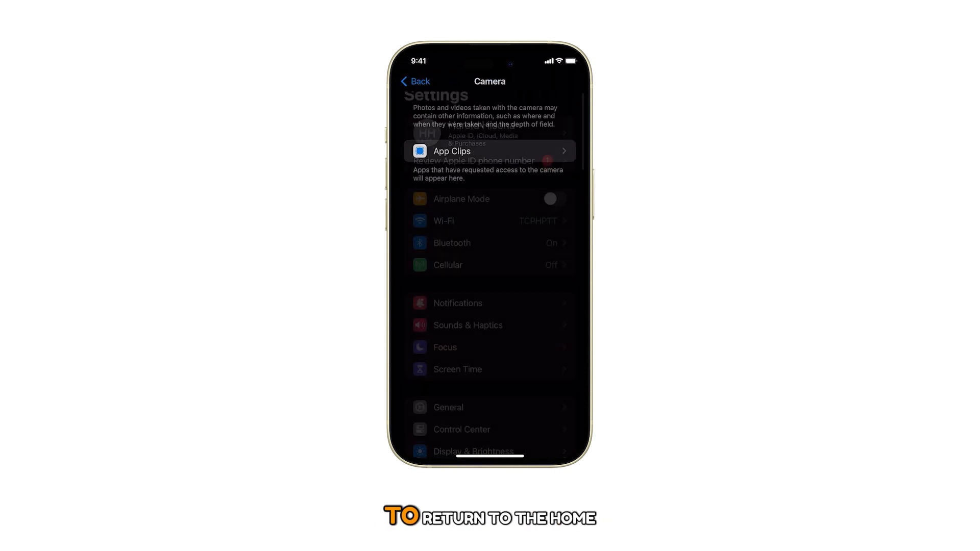
pyautogui.click(414, 82)
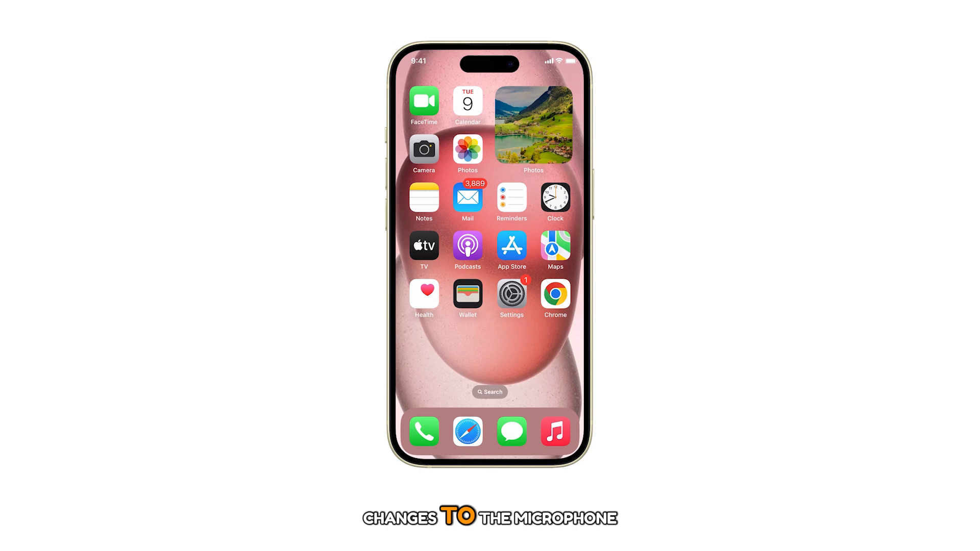
pyautogui.click(512, 294)
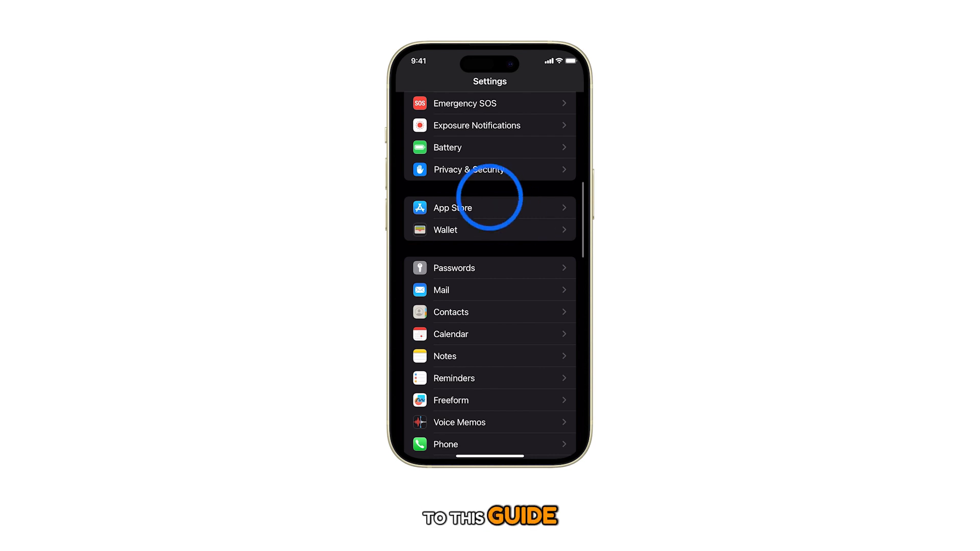
pyautogui.click(469, 169)
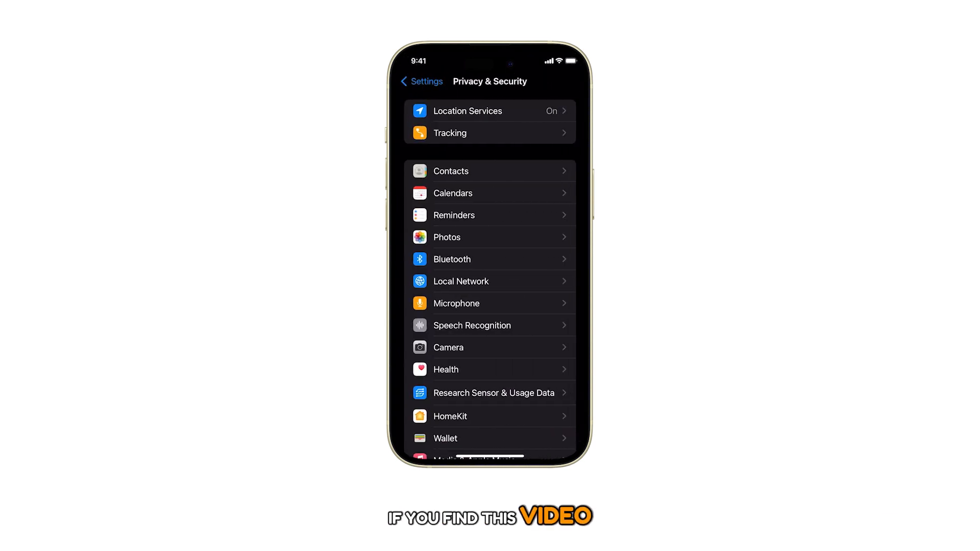